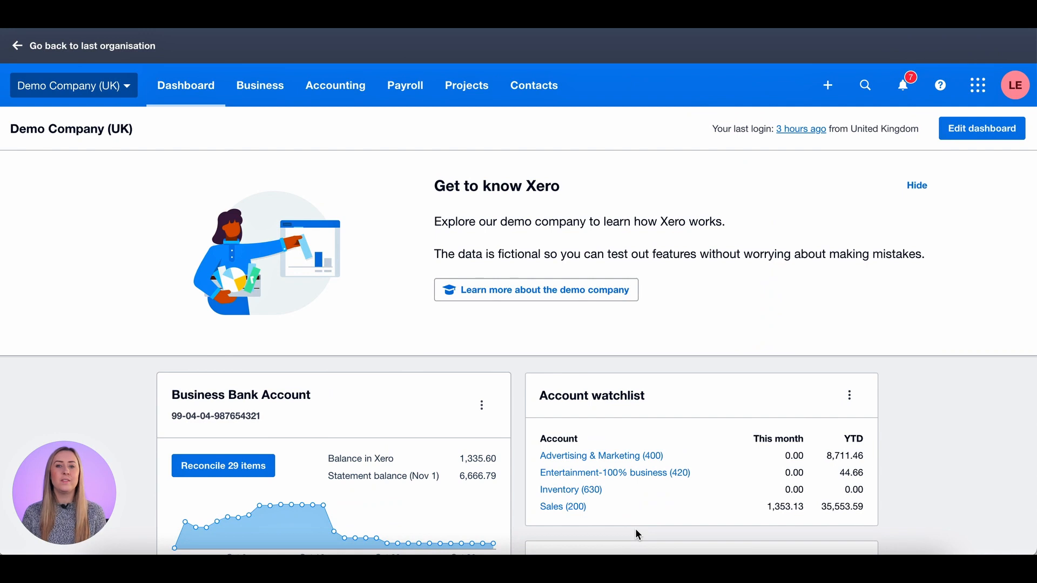
{"action": "mouse_move", "coordinate": [341, 97]}
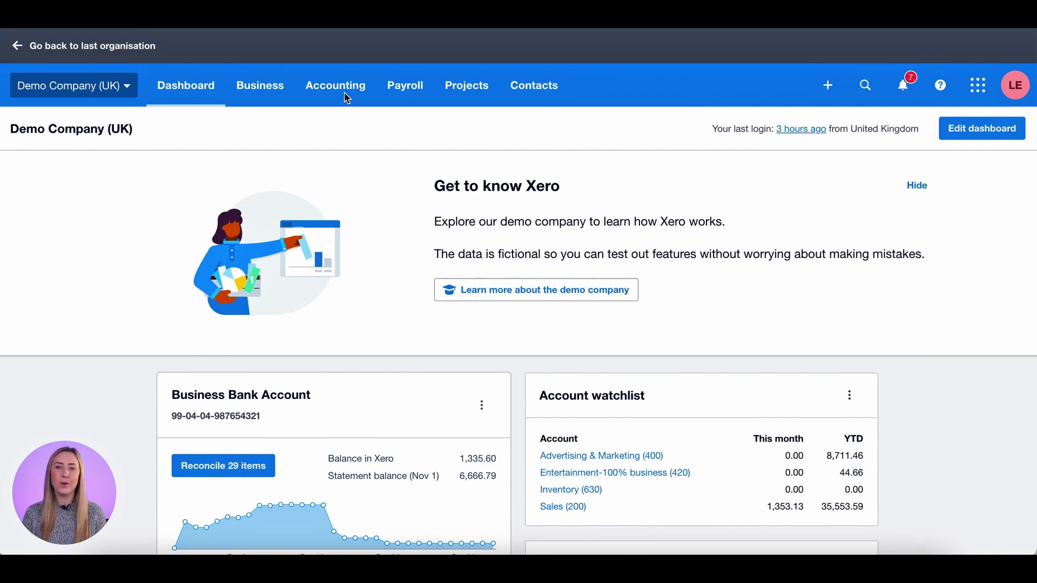
Step: Reach the Fixed Asset Reconciliation report via Accounting > Reports under Financial statements
{"action": "left_click", "coordinate": [335, 85]}
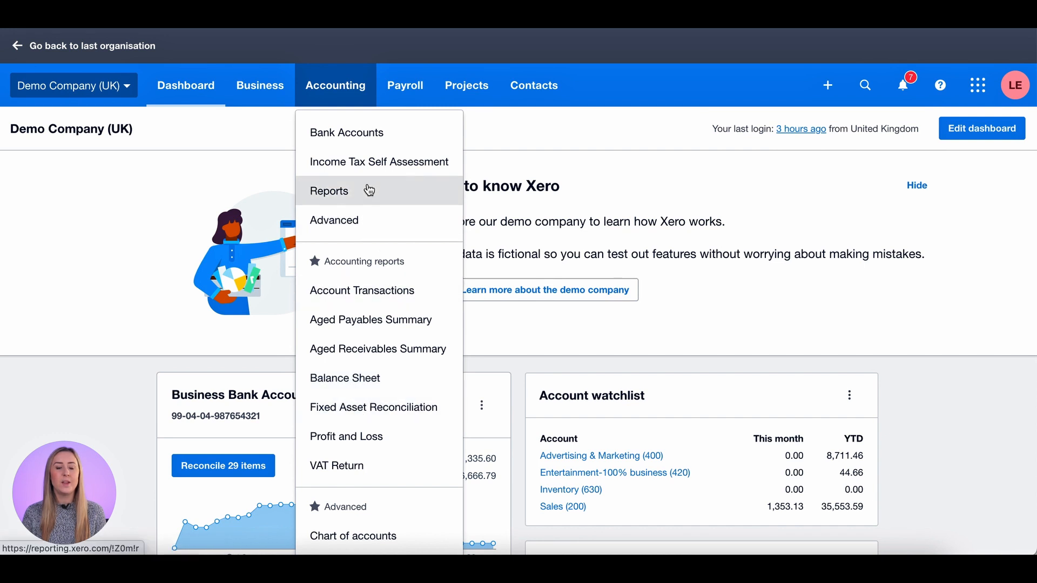
{"action": "left_click", "coordinate": [328, 190]}
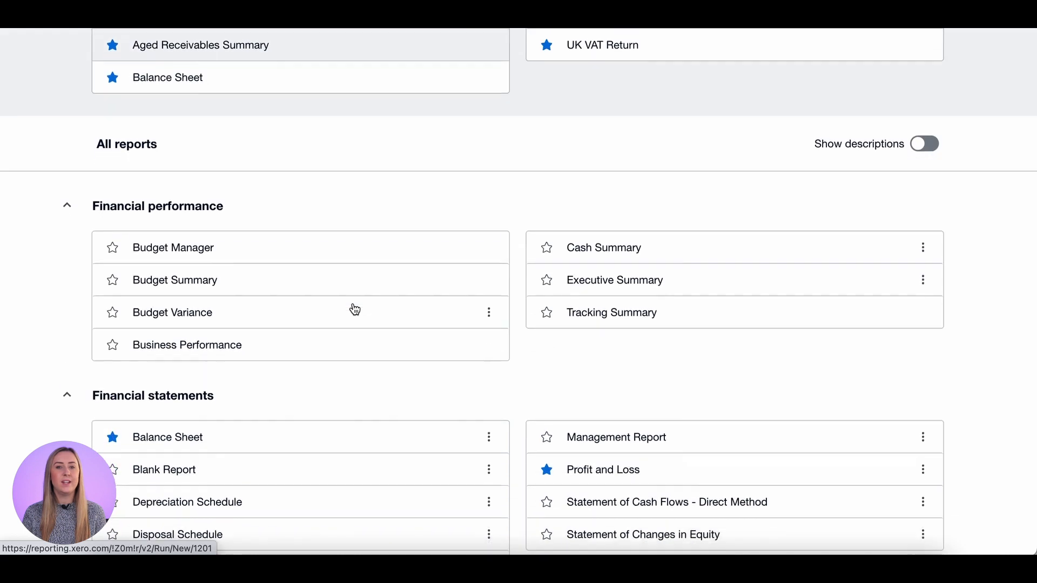
{"action": "scroll", "scroll_direction": "down", "scroll_amount": 3}
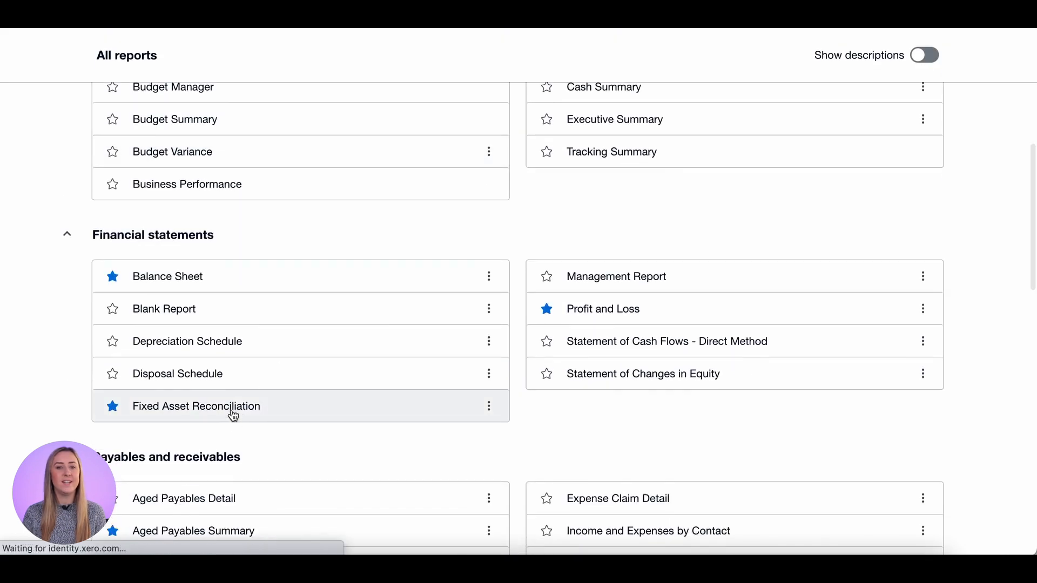
{"action": "left_click", "coordinate": [196, 406]}
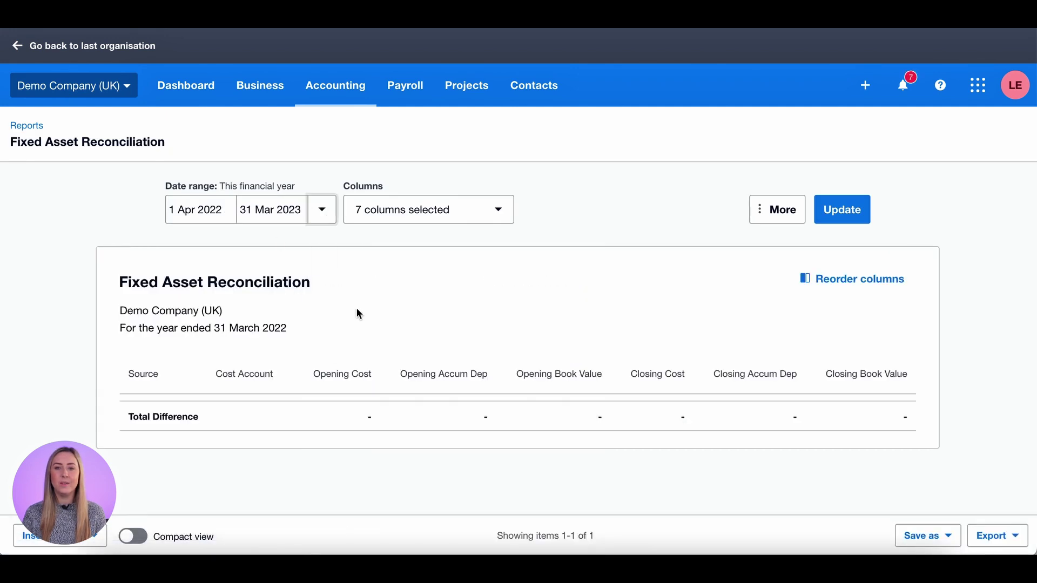
Step: Run the report and review the Difference rows: (1,250.00) Computer Equipment, 1,000.00 Office Equipment
{"action": "left_click", "coordinate": [842, 210]}
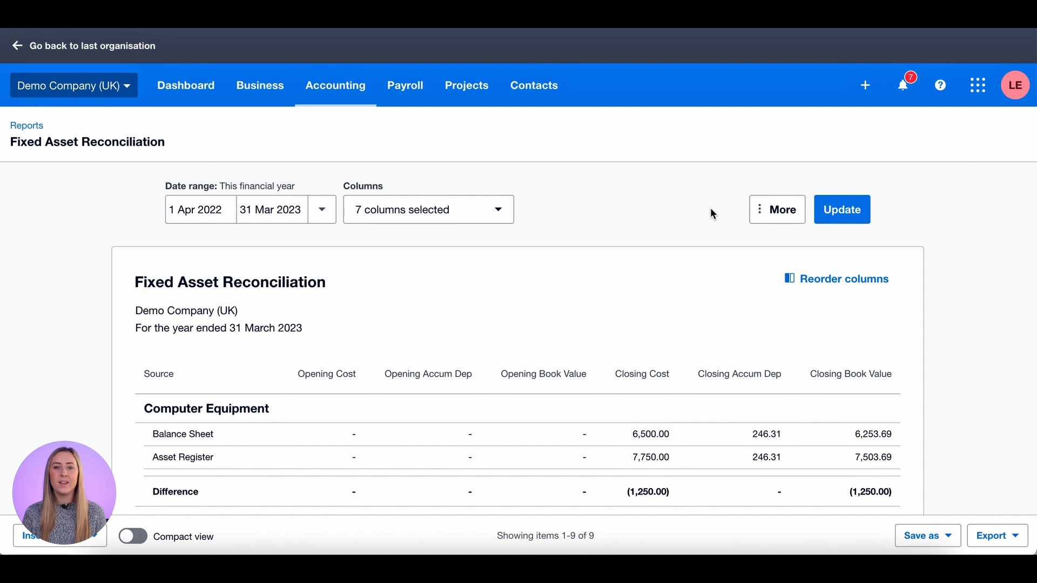
{"action": "scroll", "scroll_direction": "down", "scroll_amount": 3}
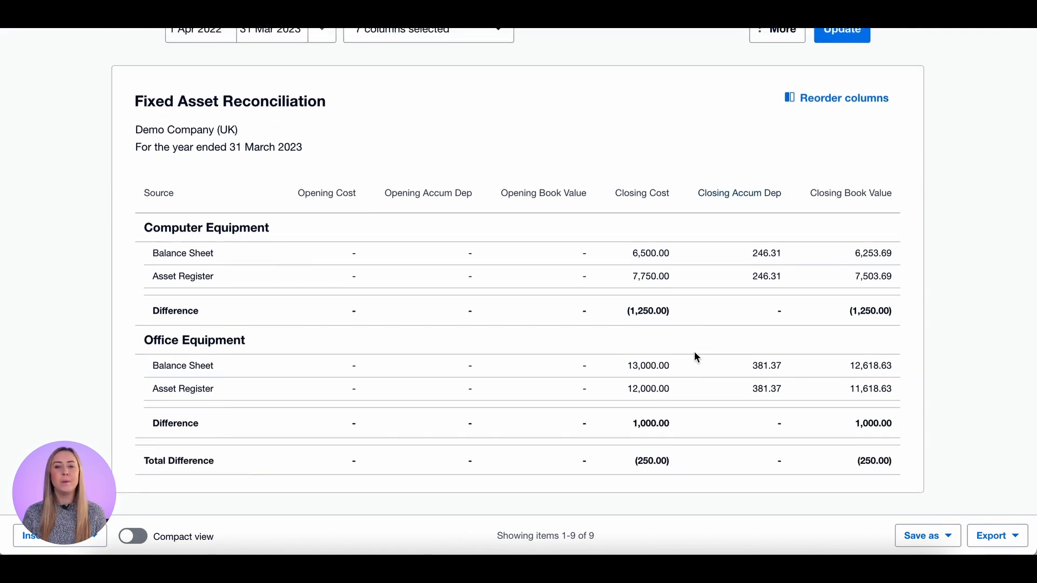
{"action": "mouse_move", "coordinate": [649, 277]}
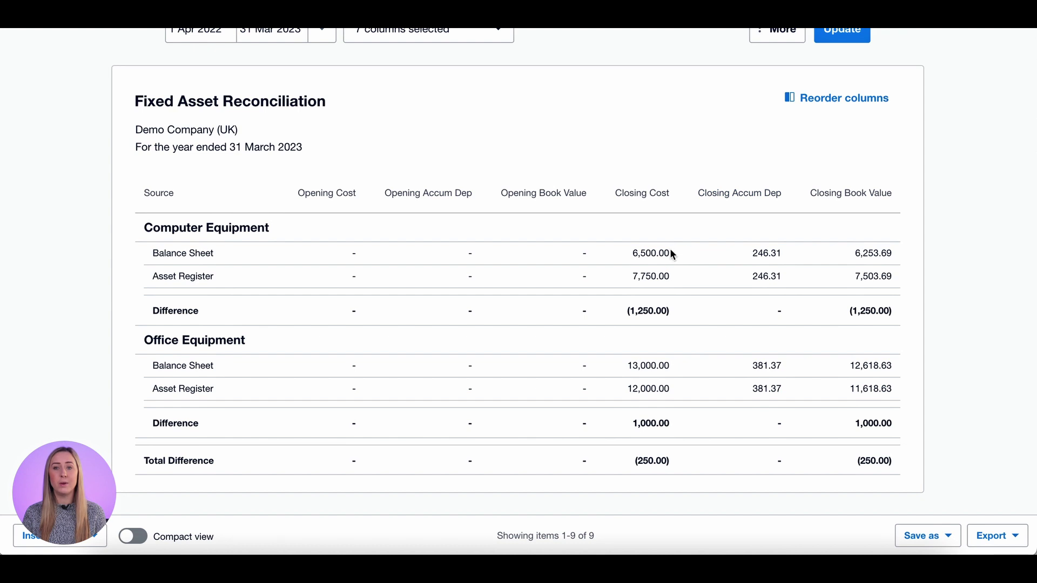
{"action": "mouse_move", "coordinate": [657, 388]}
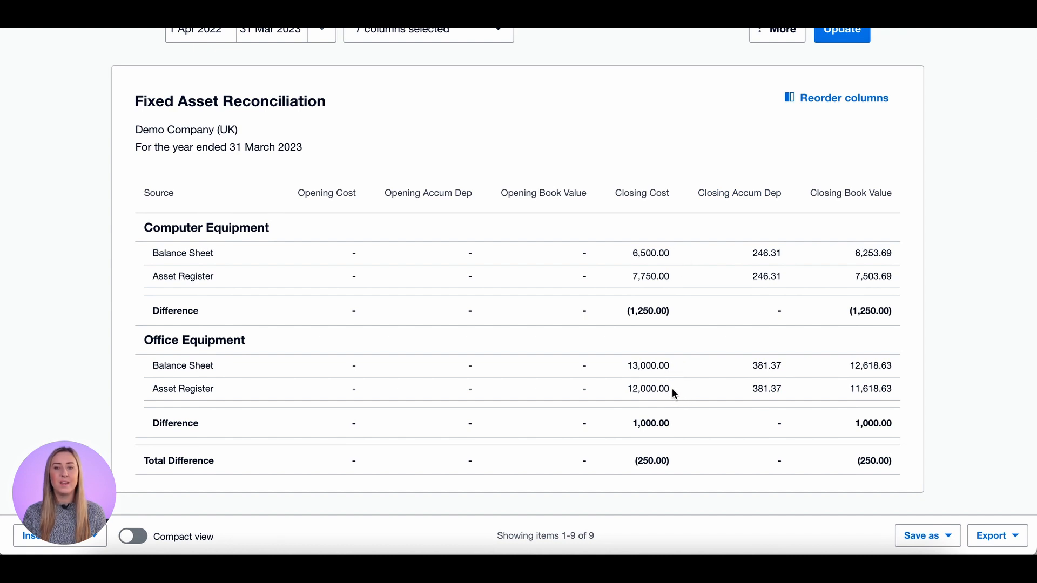
{"action": "scroll", "scroll_direction": "up", "scroll_amount": 3}
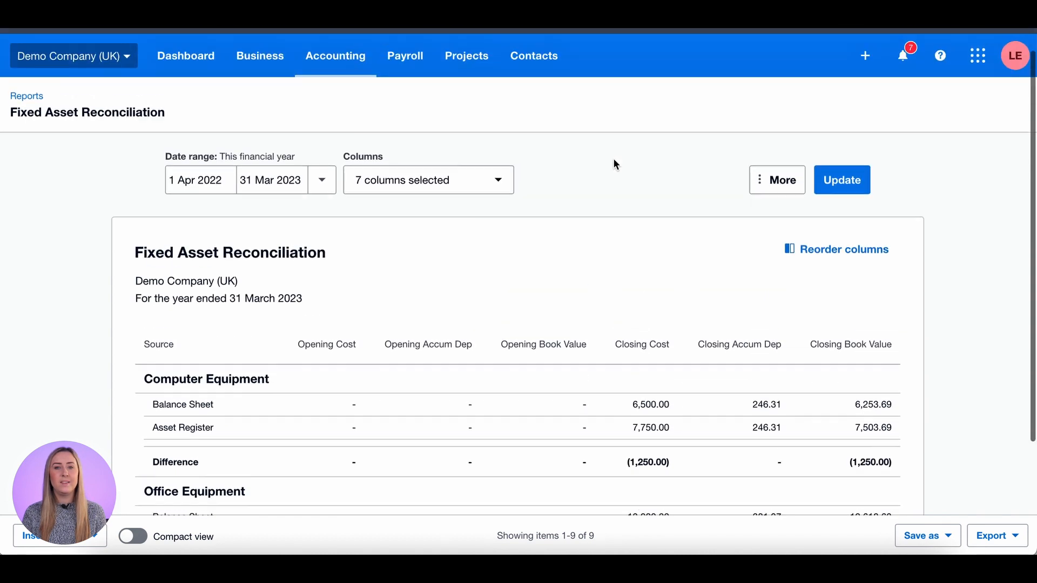
Step: Head to the Accounting menu toward the fixed asset register
{"action": "left_click", "coordinate": [335, 57]}
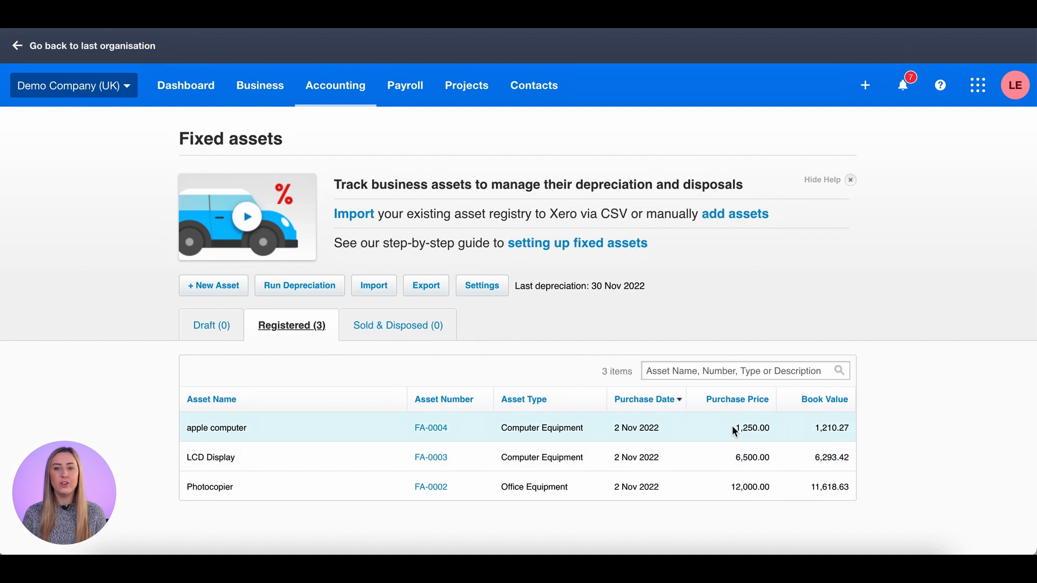
{"action": "mouse_move", "coordinate": [532, 426]}
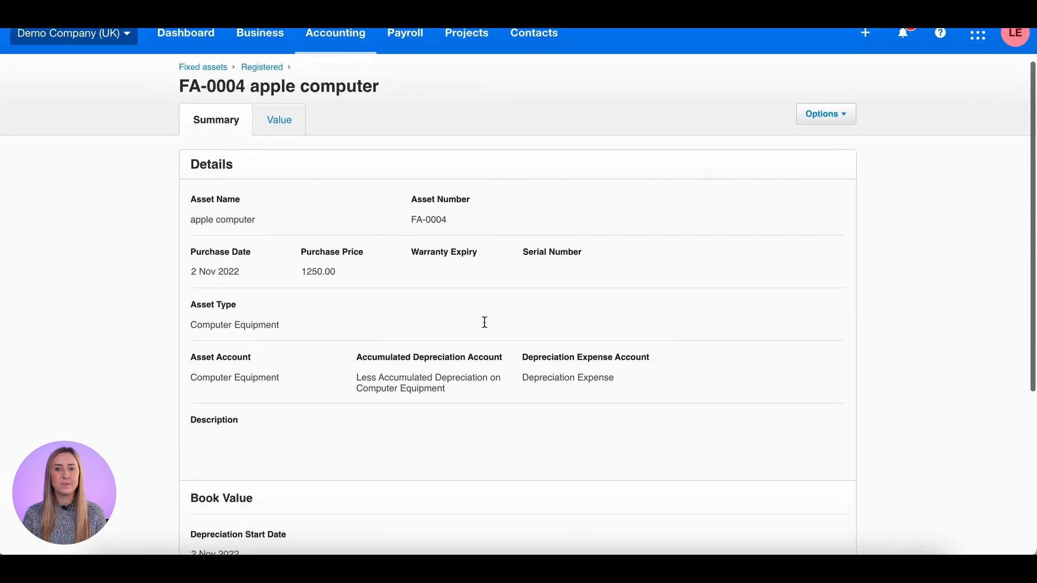
Step: Bring up the Options actions for asset FA-0004 apple computer
{"action": "left_click", "coordinate": [825, 114]}
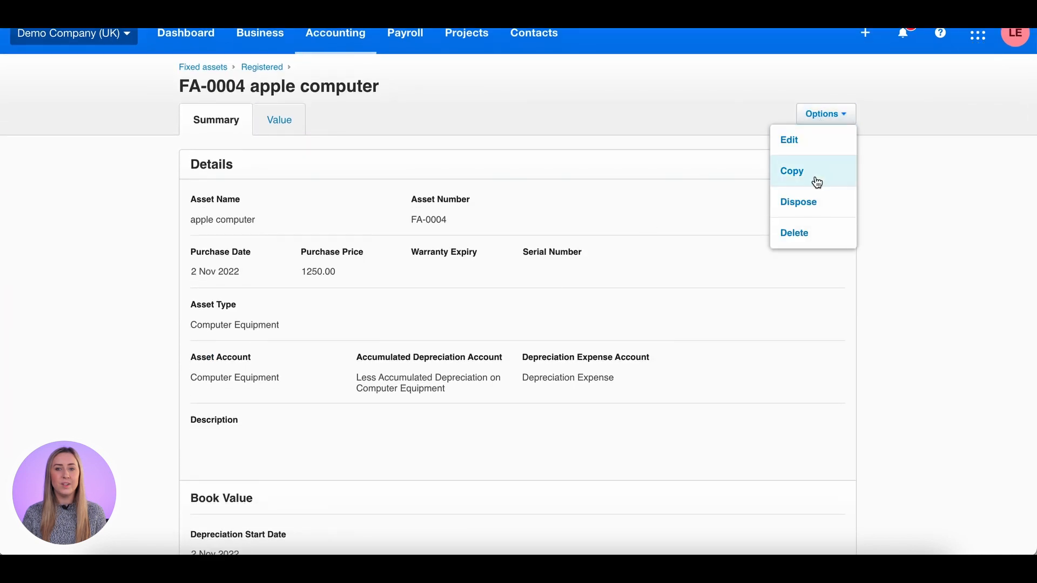
{"action": "mouse_move", "coordinate": [789, 248]}
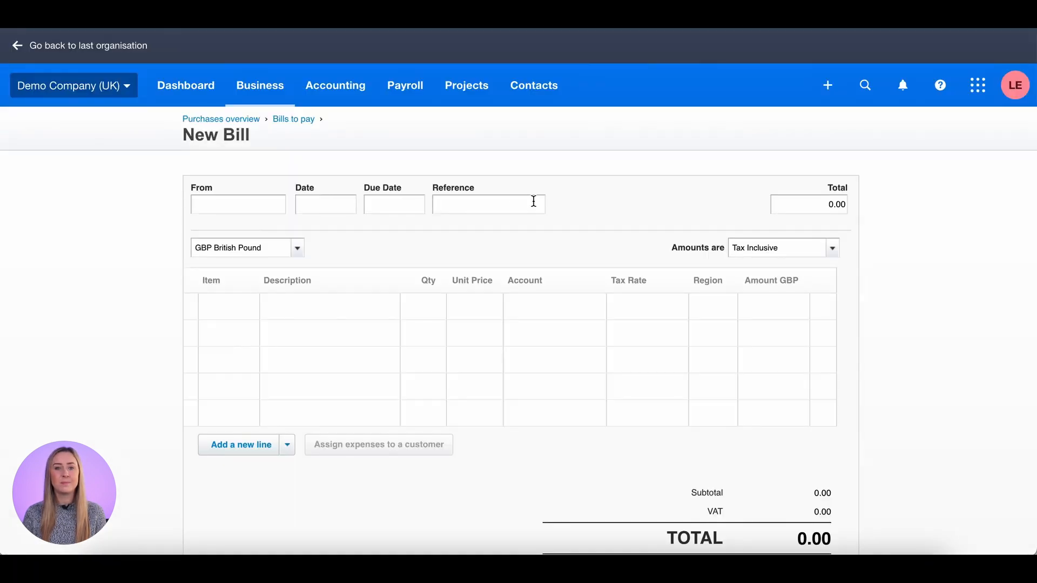
Step: Enter a bill from apple for the apple computer, 1,250.00 to 720 Computer Equipment, and approve it
{"action": "left_click", "coordinate": [238, 204]}
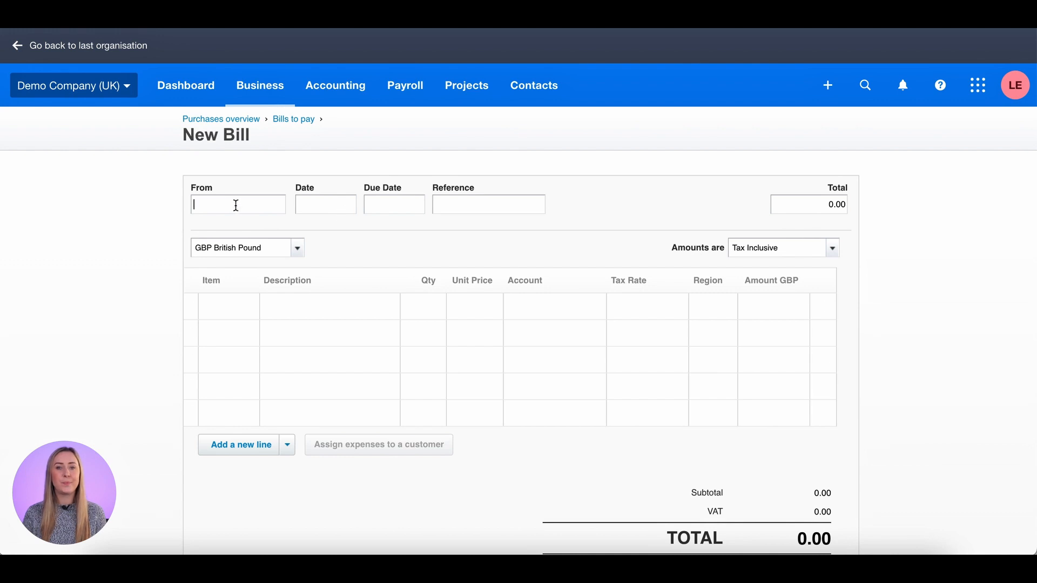
{"action": "type", "text": "apple"}
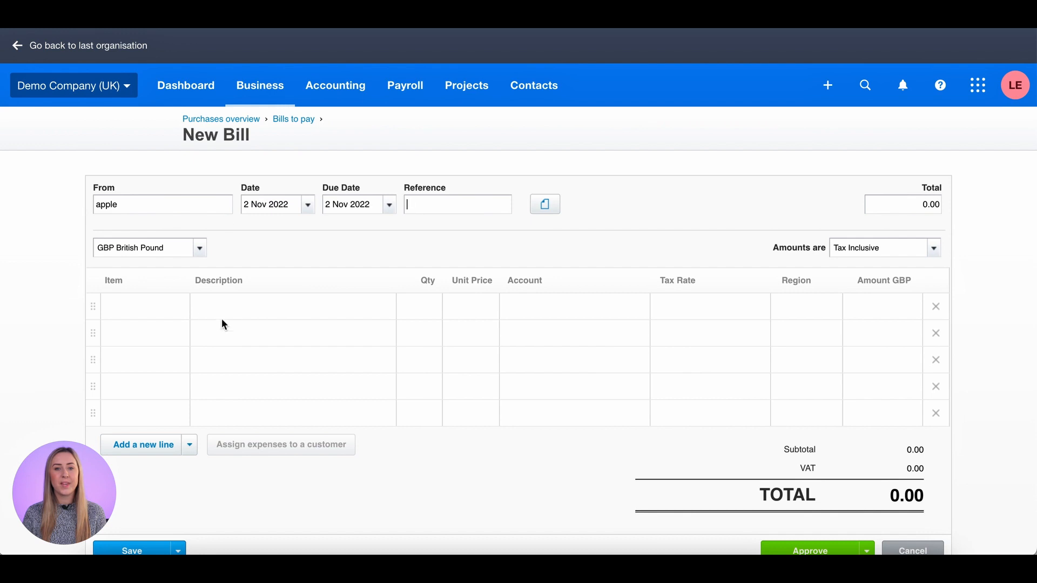
{"action": "type", "text": "apple computer"}
{"action": "left_click", "coordinate": [471, 307]}
{"action": "type", "text": "1,250"}
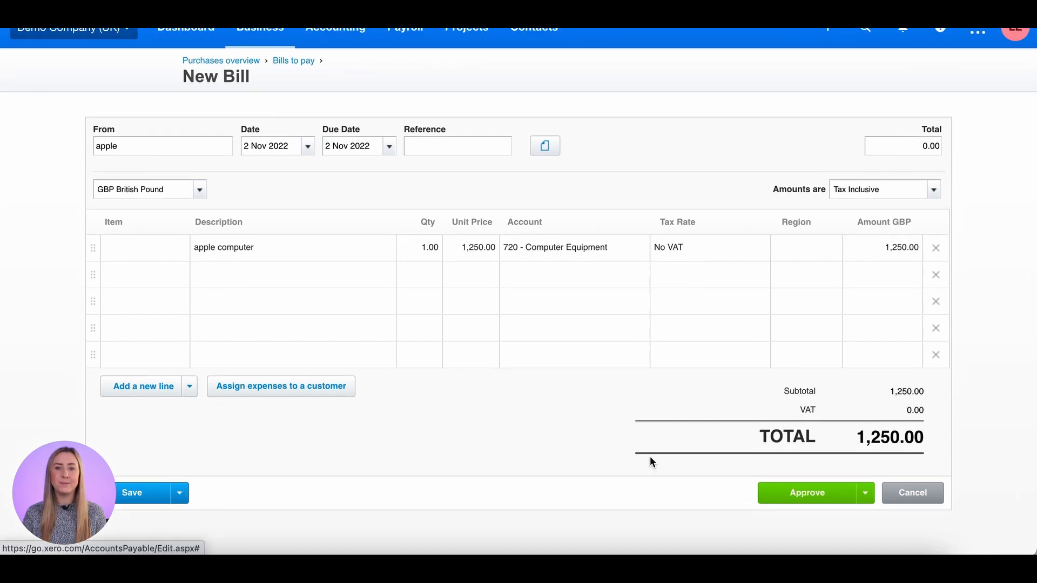
{"action": "left_click", "coordinate": [808, 492]}
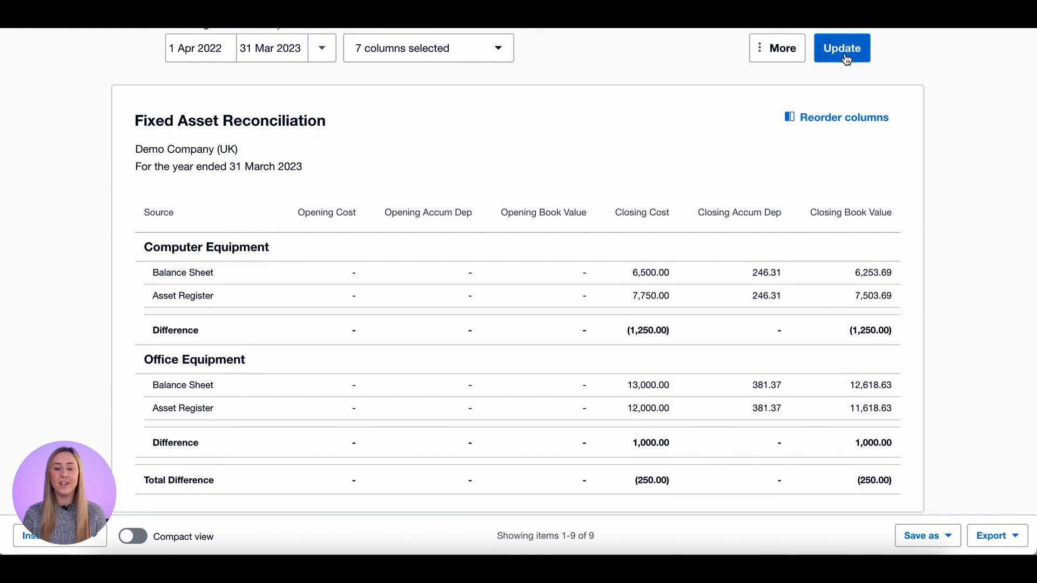
Step: Refresh the reconciliation so Computer Equipment shows no difference, leaving Office Equipment's 1,000.00
{"action": "left_click", "coordinate": [840, 47]}
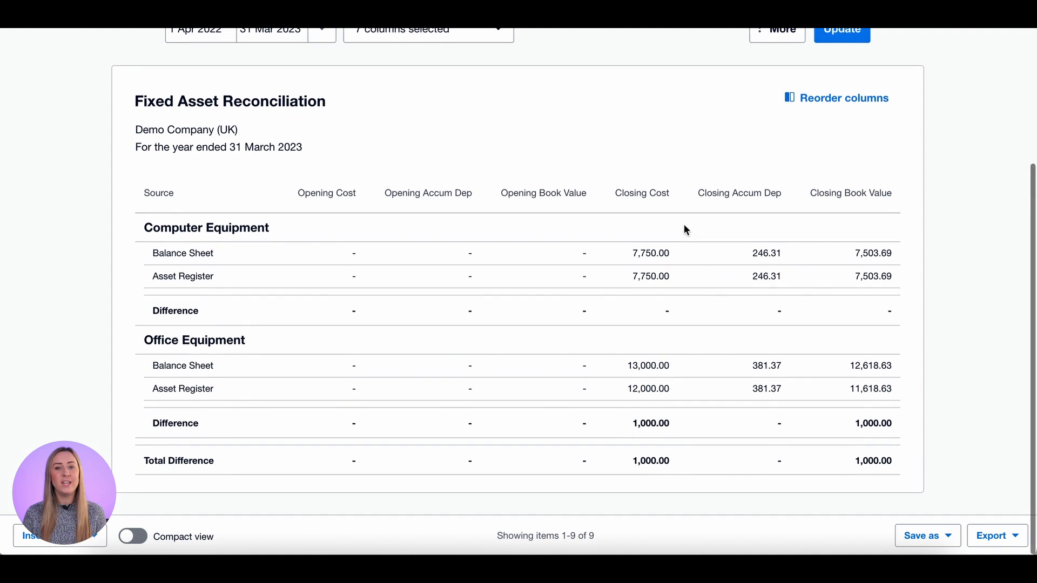
{"action": "mouse_move", "coordinate": [667, 313]}
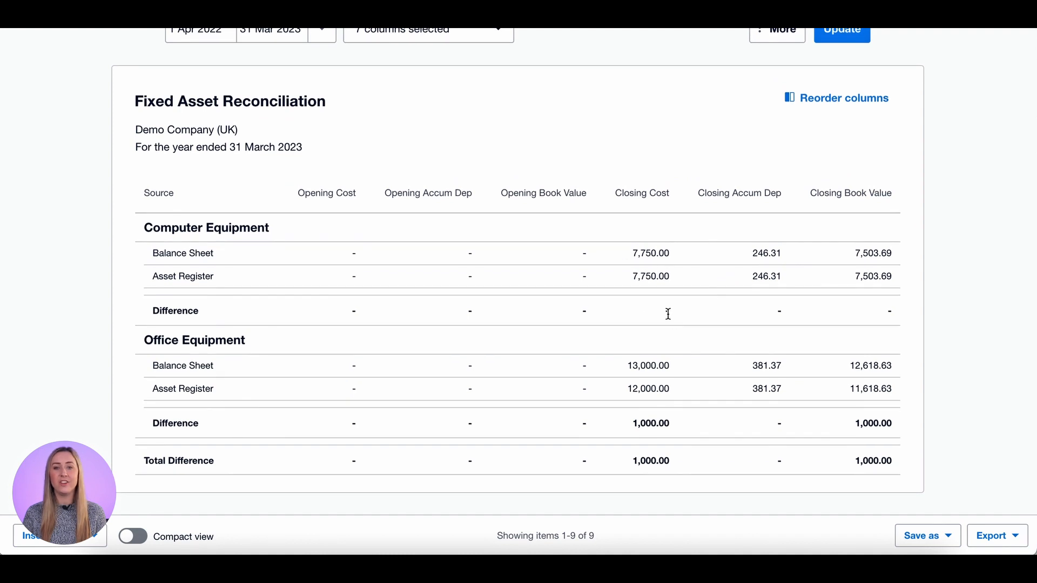
{"action": "mouse_move", "coordinate": [689, 389]}
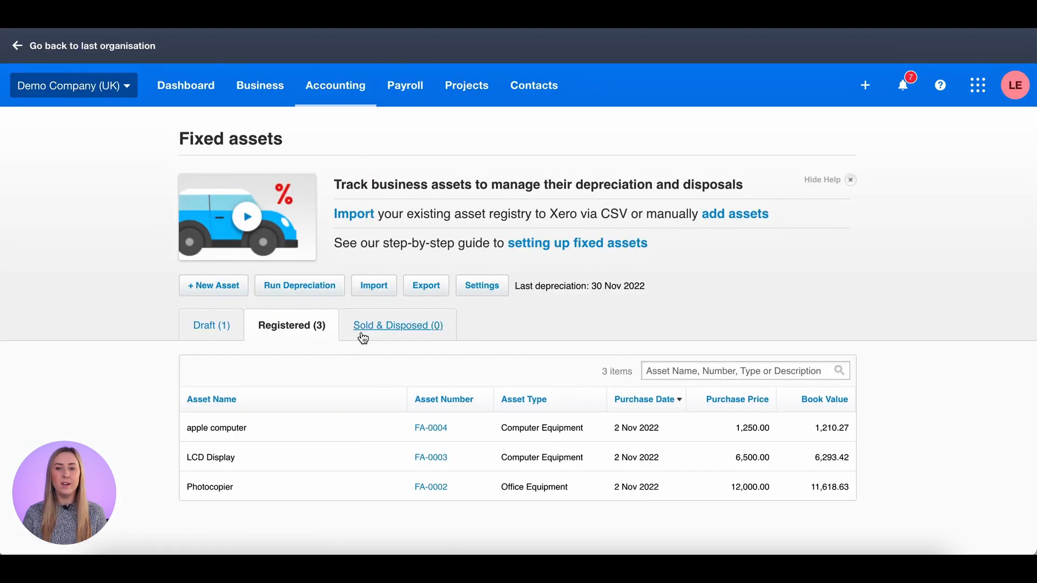
{"action": "mouse_move", "coordinate": [745, 495]}
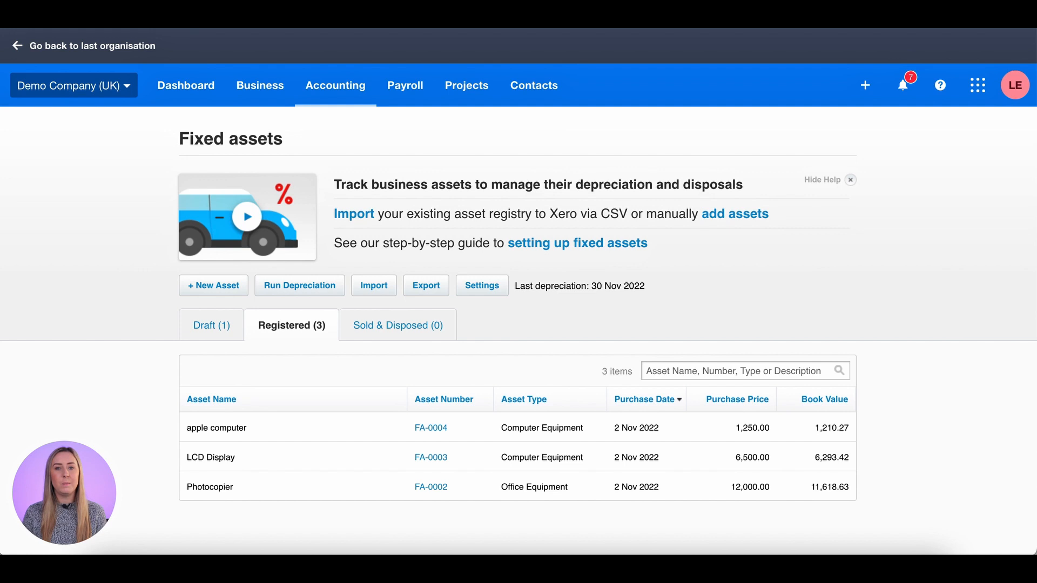
Step: Reach the Account Transactions report from the Accounting menu
{"action": "left_click", "coordinate": [334, 85]}
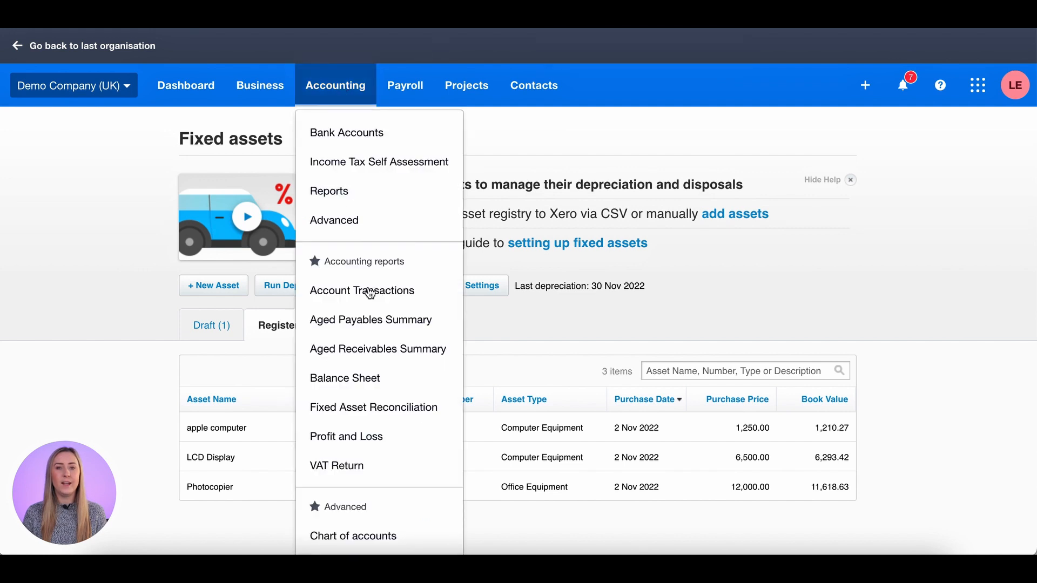
{"action": "left_click", "coordinate": [328, 191]}
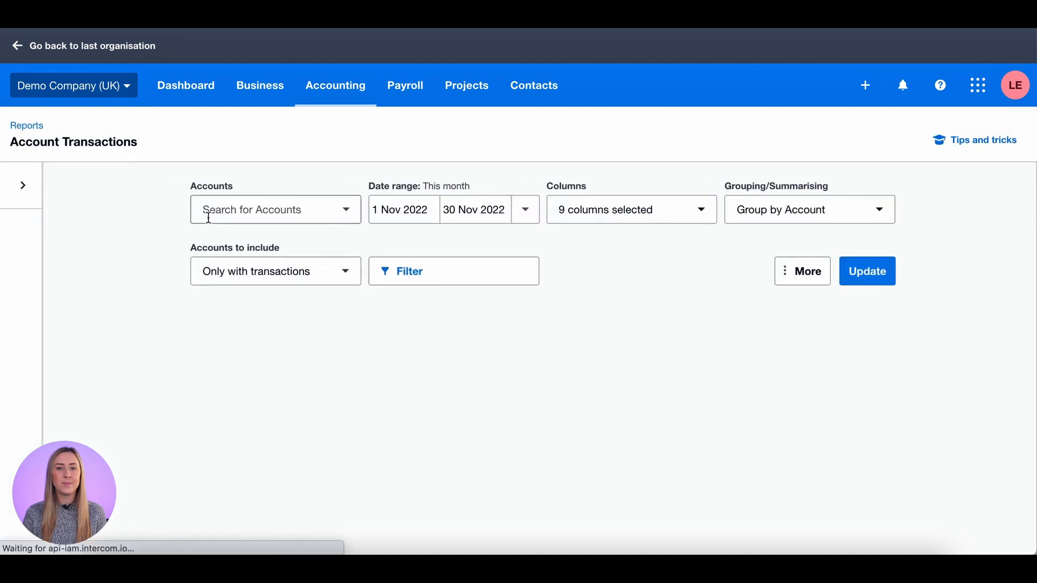
Step: Run Account Transactions for 710 - Office Equipment over this financial year and review the entries
{"action": "type", "text": "off"}
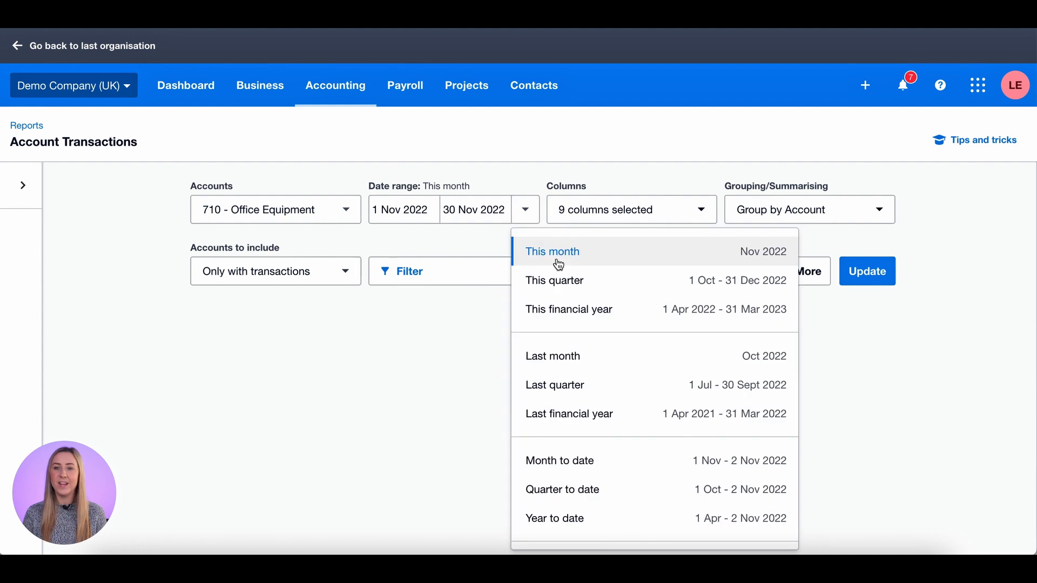
{"action": "left_click", "coordinate": [568, 309]}
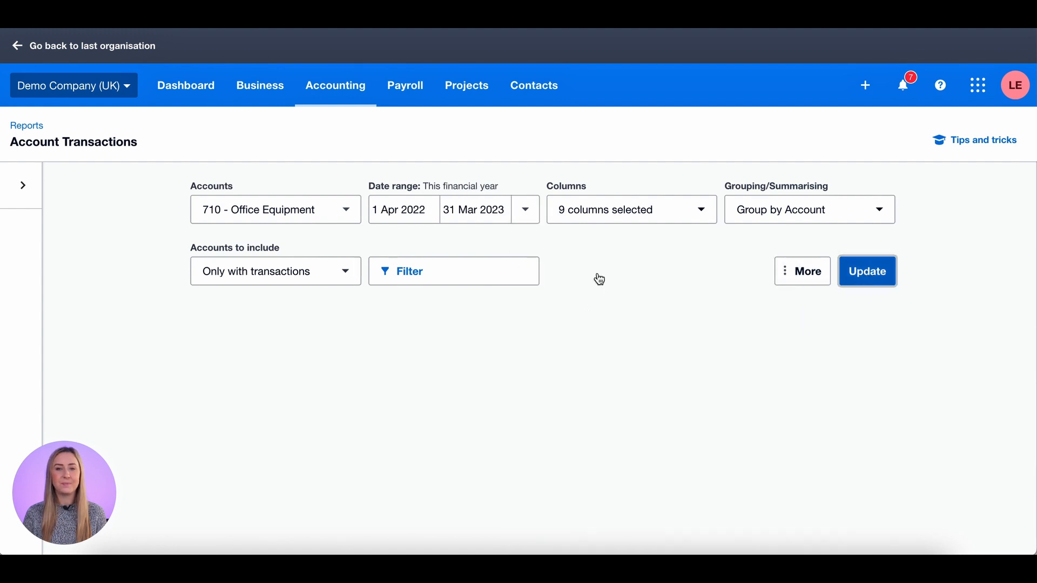
{"action": "left_click", "coordinate": [866, 271]}
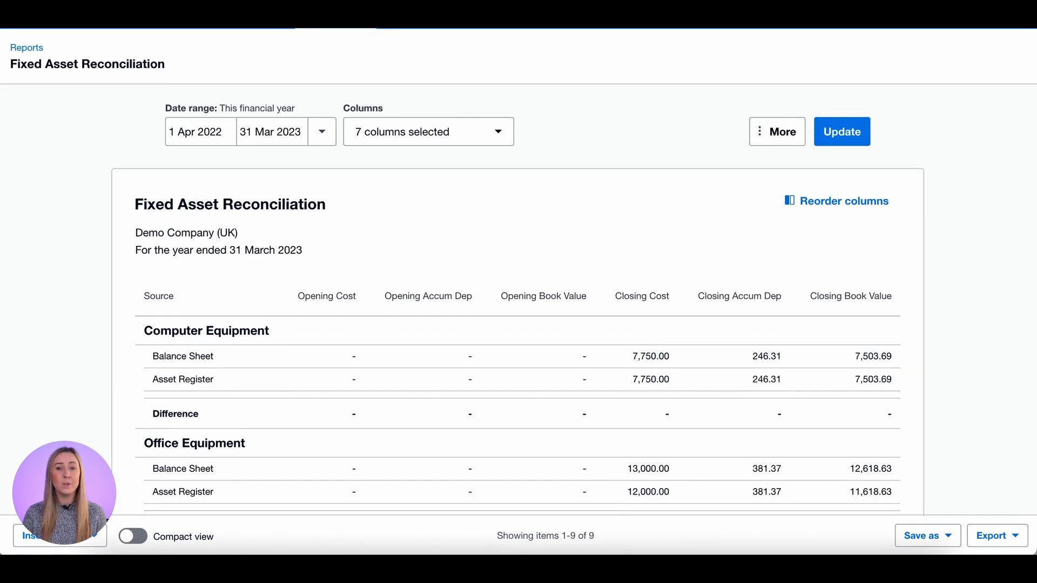
{"action": "scroll", "scroll_direction": "down", "scroll_amount": 3}
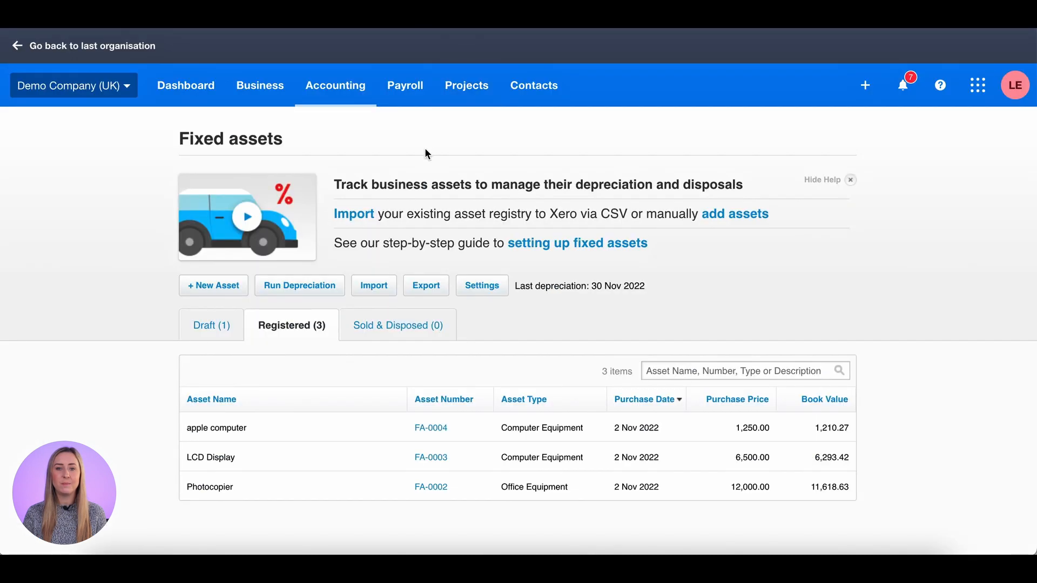
Step: View the Draft tab listing the apple computer FA-0008 at 1,250.00
{"action": "left_click", "coordinate": [212, 325]}
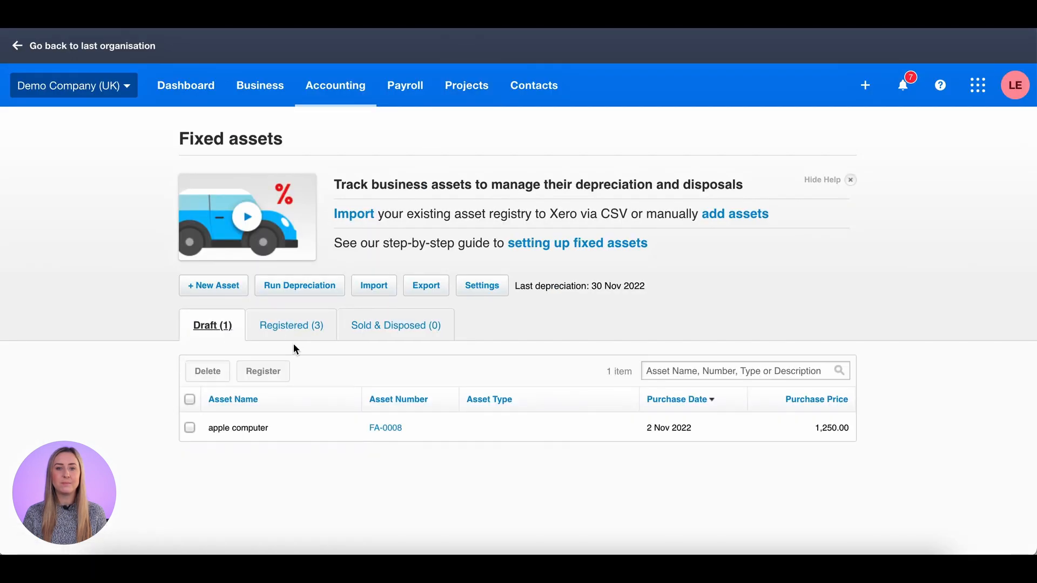
{"action": "mouse_move", "coordinate": [220, 289]}
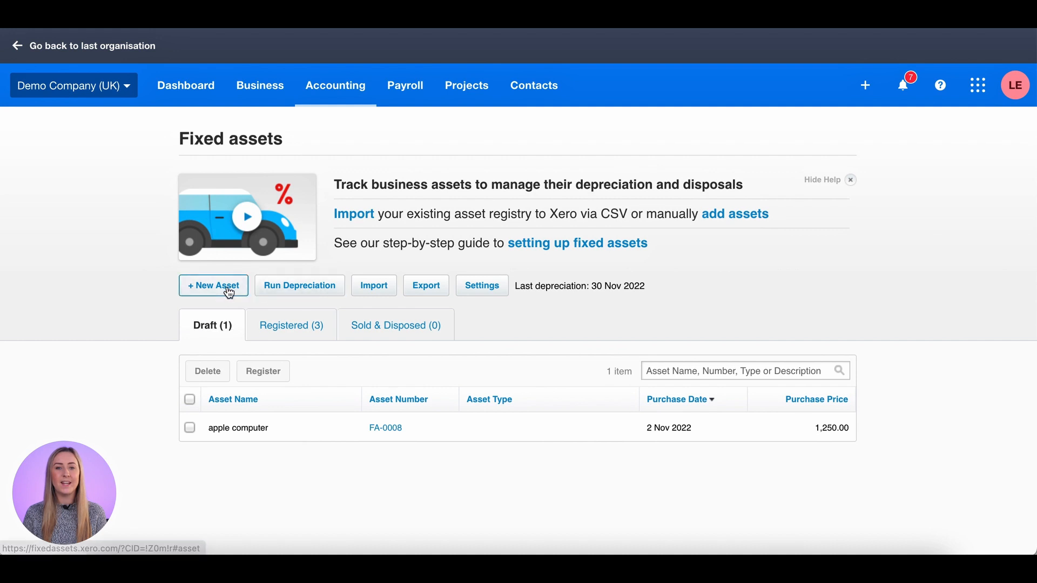
Step: Register a new asset 'coffee table for reception' at 1000 with asset type Office Equipment
{"action": "left_click", "coordinate": [213, 285]}
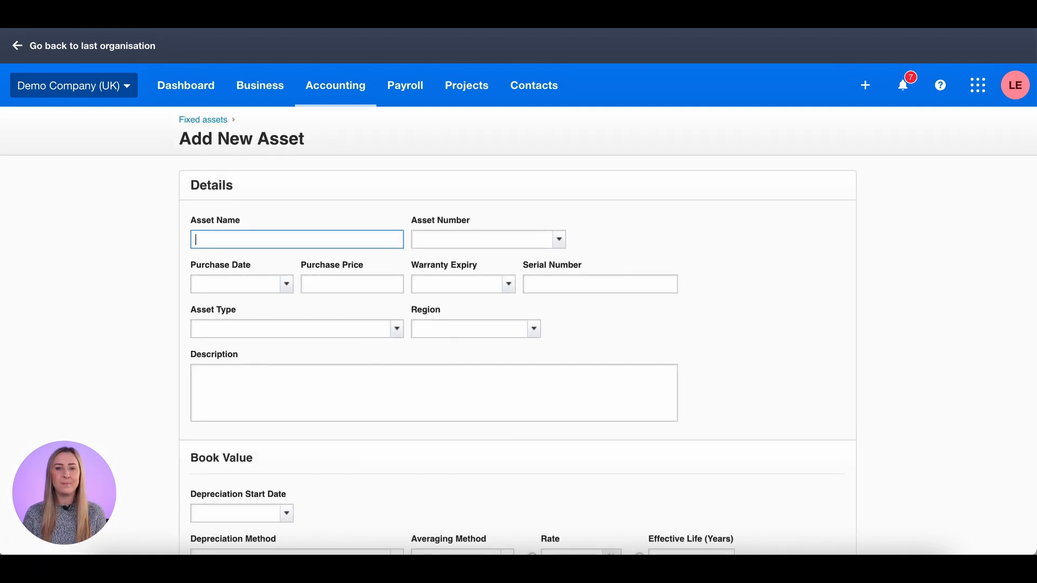
{"action": "type", "text": "coffee table for reception"}
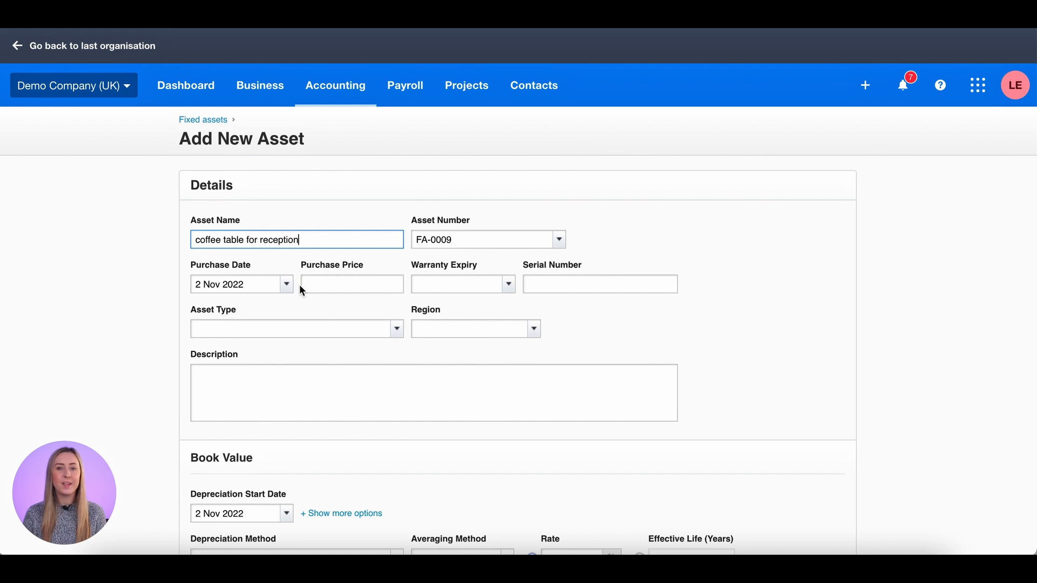
{"action": "type", "text": "1000"}
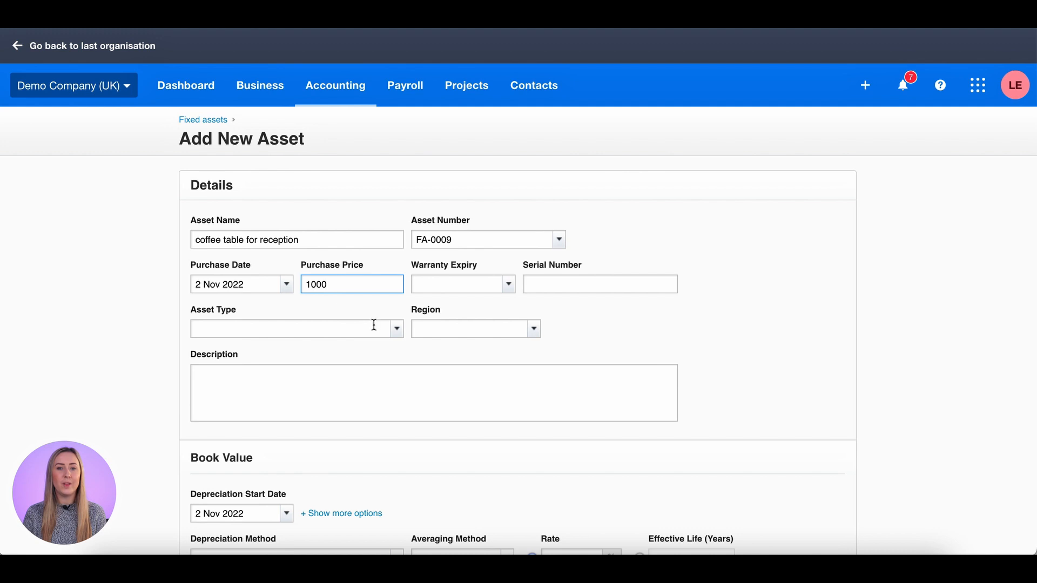
{"action": "left_click", "coordinate": [469, 328]}
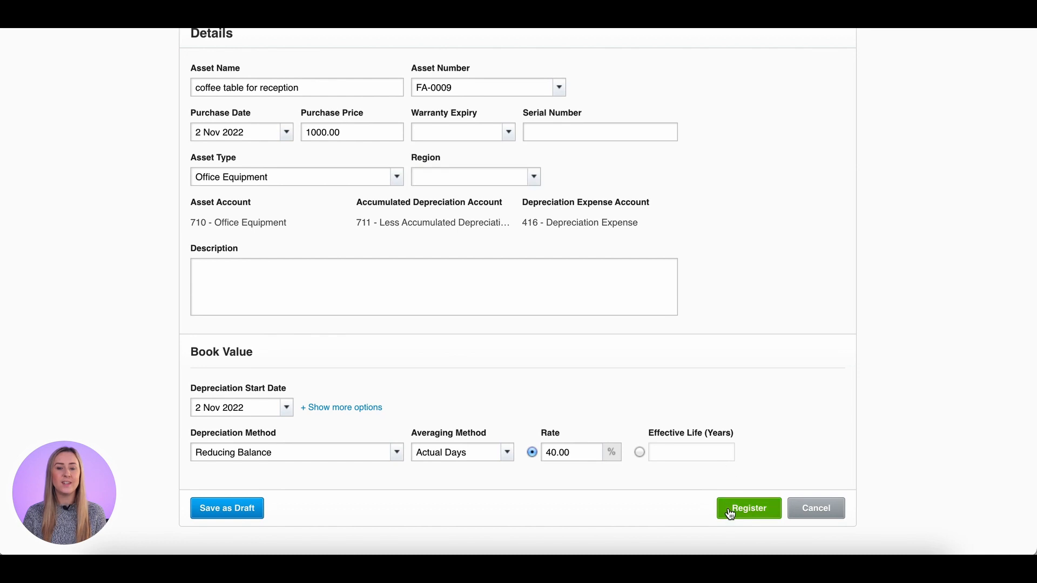
{"action": "left_click", "coordinate": [749, 507]}
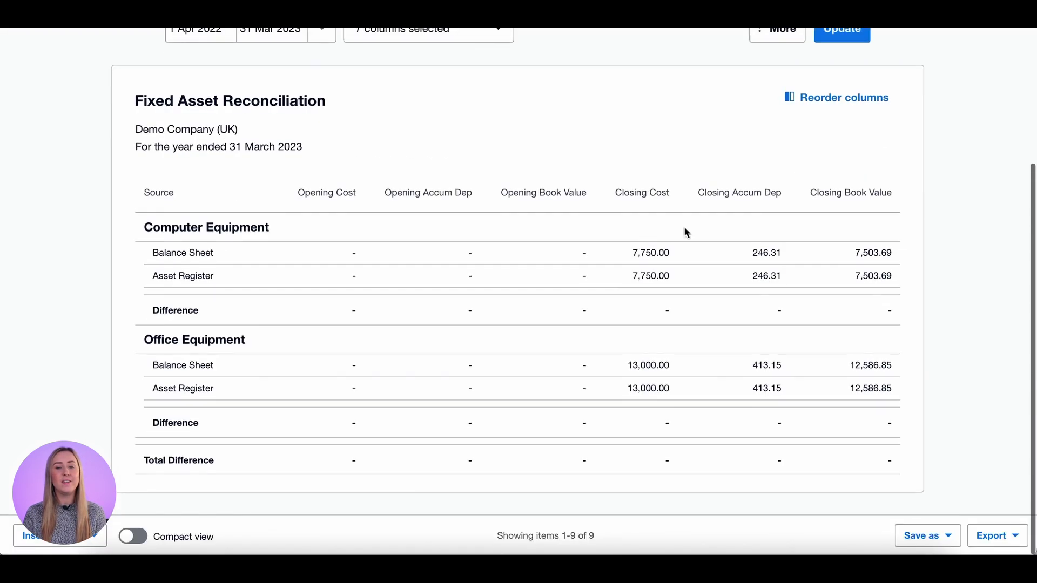
{"action": "mouse_move", "coordinate": [719, 178]}
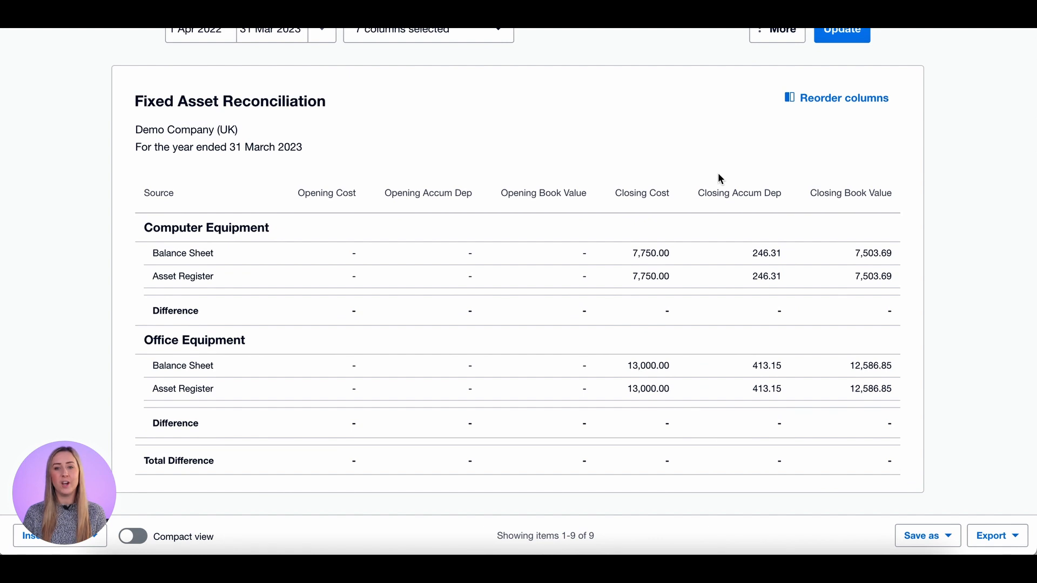